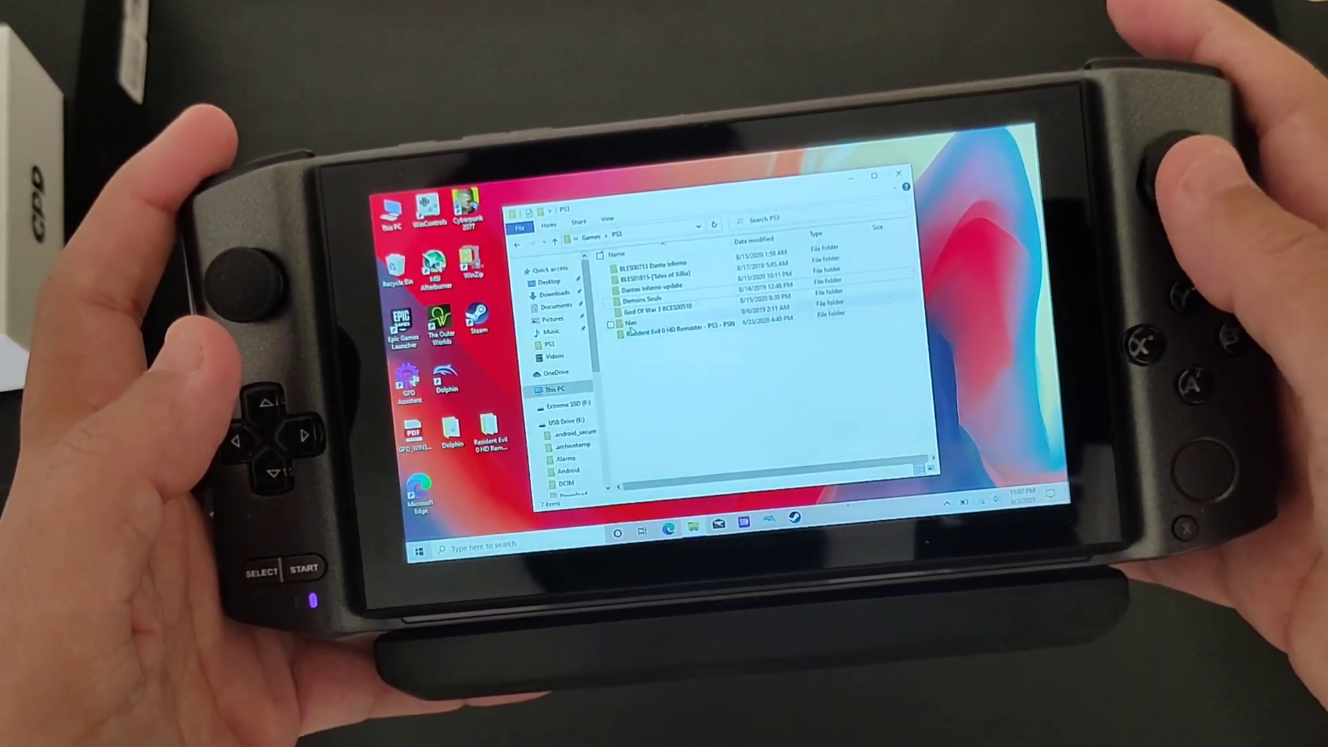
- Enter the Dolphin Games folder to view its disc image files, including Xenoblade Chronicles (~8 GB)
{"action": "double_click", "coordinate": [627, 320]}
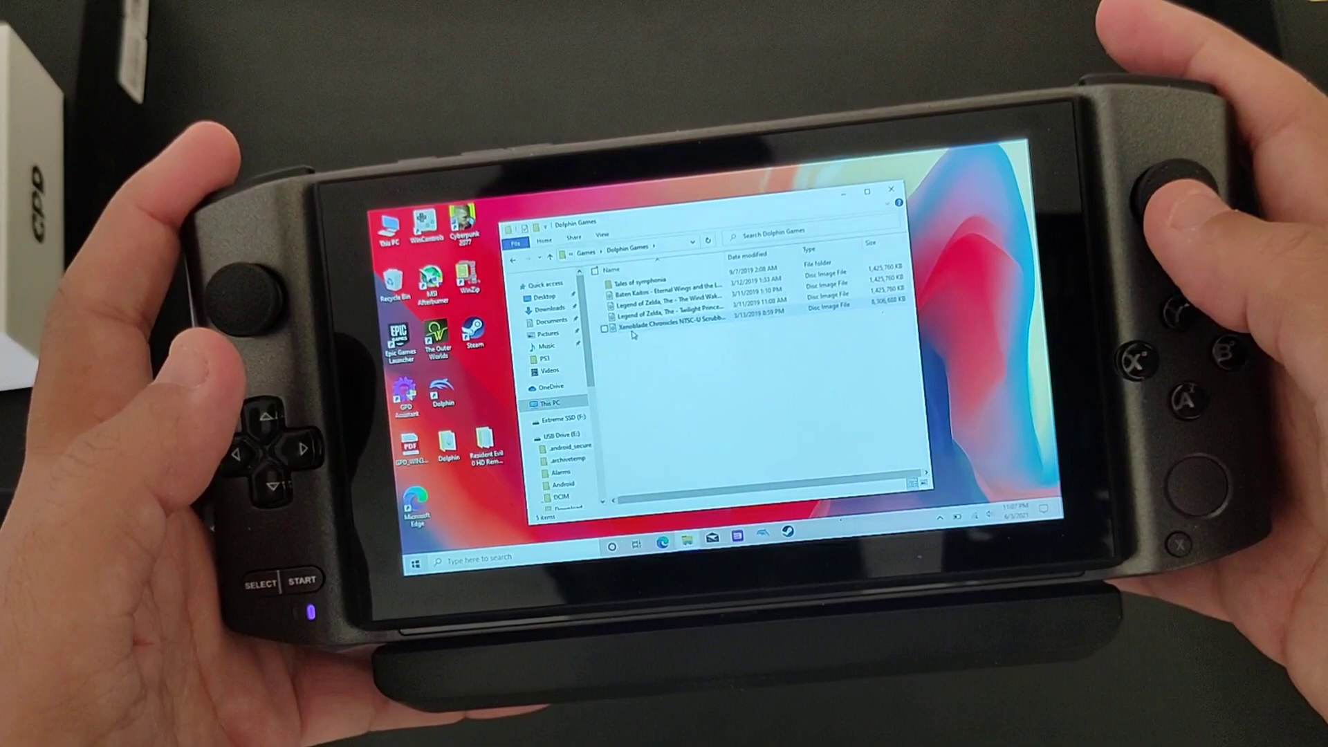
{"action": "mouse_move", "coordinate": [661, 330]}
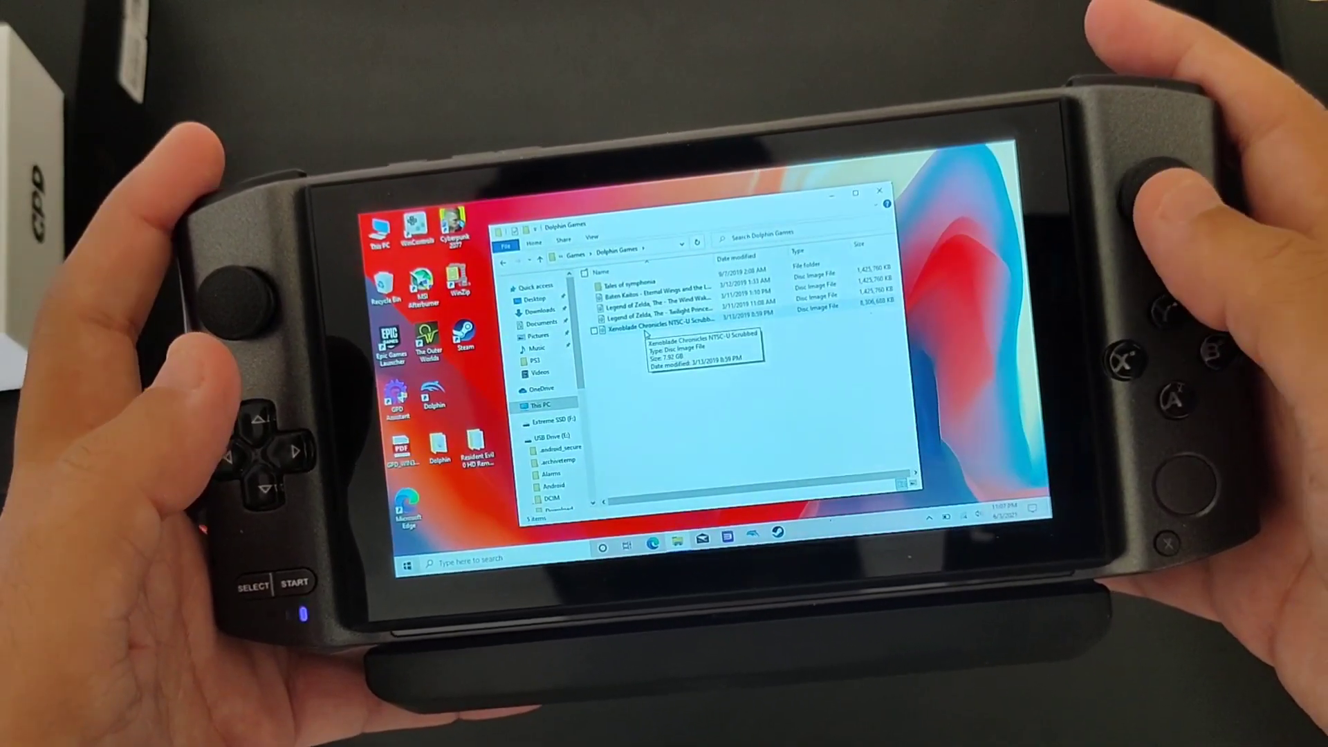